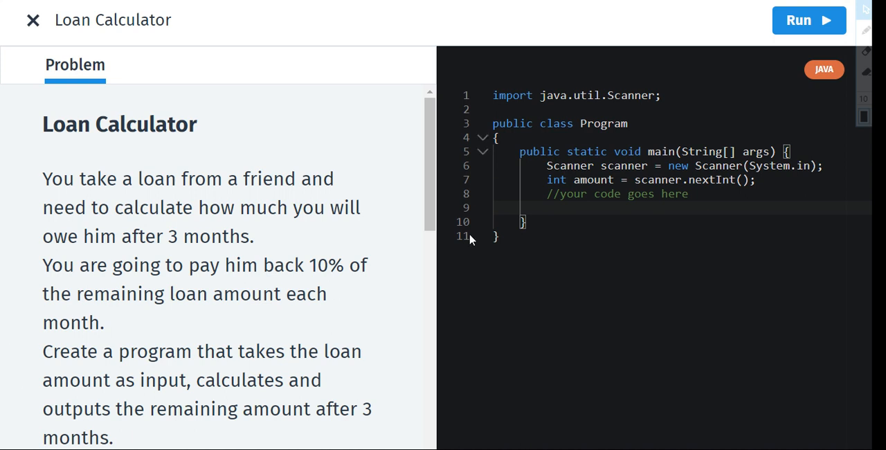
Step: Declare int months = 3 on line 9 of the Loan Calculator code
{"action": "scroll", "scroll_direction": "down", "scroll_amount": 3}
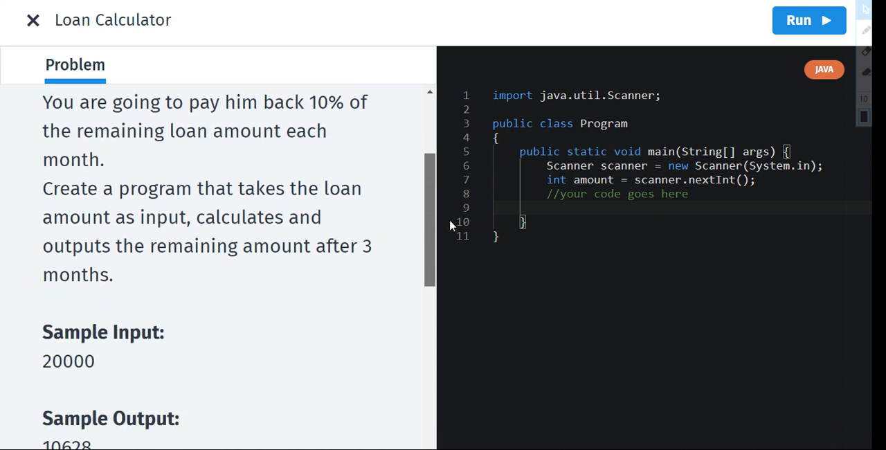
{"action": "scroll", "scroll_direction": "down", "scroll_amount": 3}
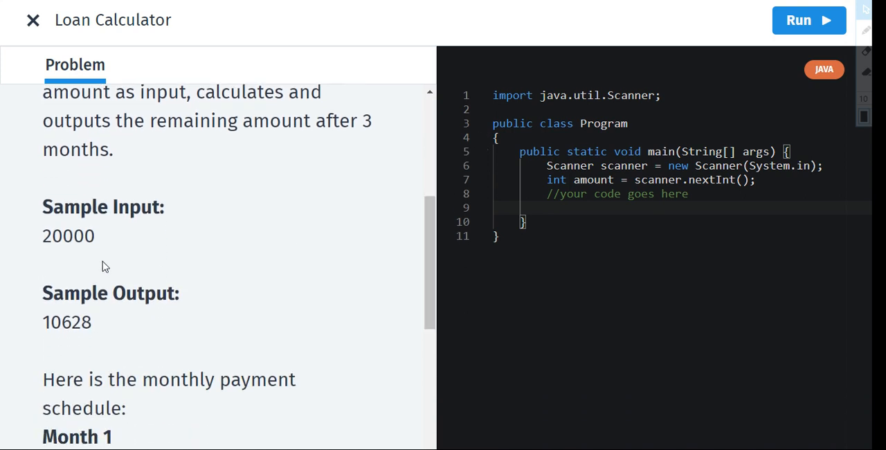
{"action": "mouse_move", "coordinate": [140, 325]}
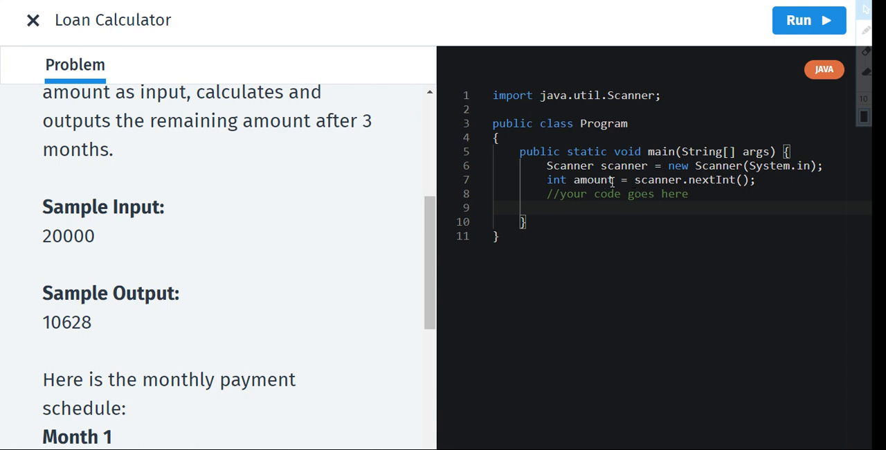
{"action": "mouse_move", "coordinate": [688, 185]}
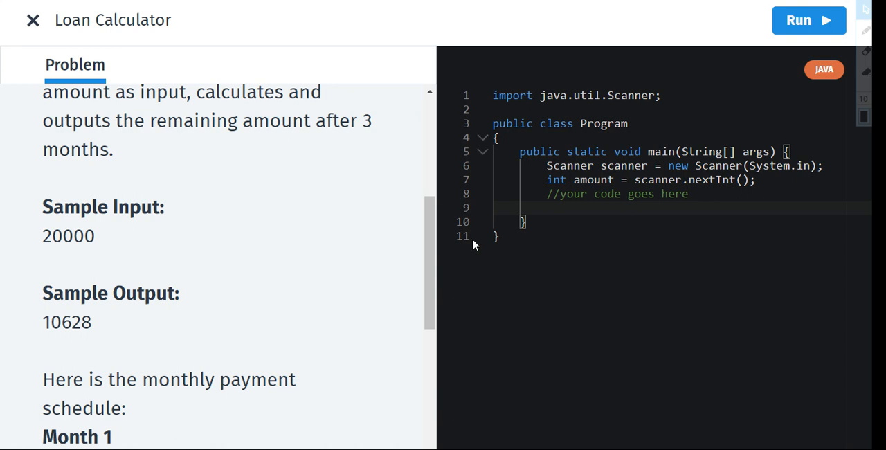
{"action": "mouse_move", "coordinate": [443, 288]}
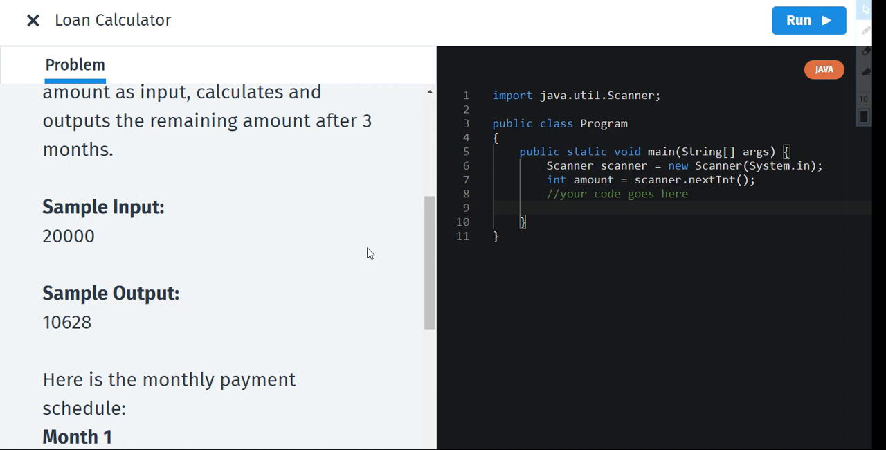
{"action": "scroll", "scroll_direction": "down", "scroll_amount": 3}
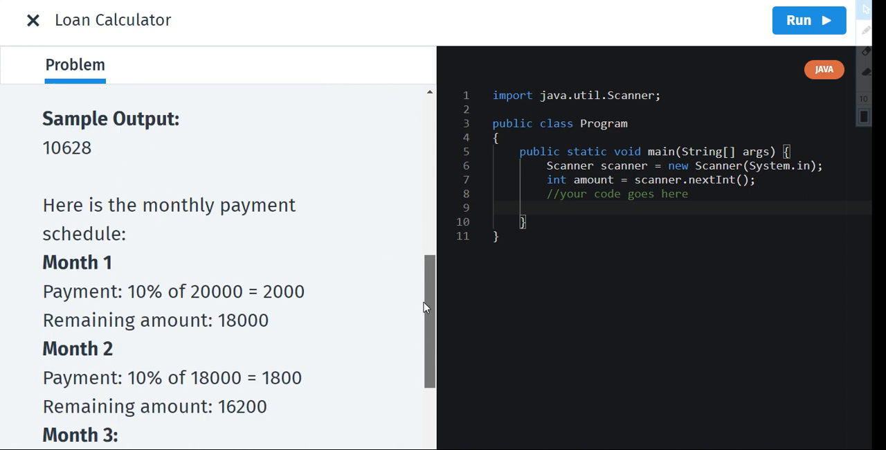
{"action": "scroll", "scroll_direction": "down", "scroll_amount": 3}
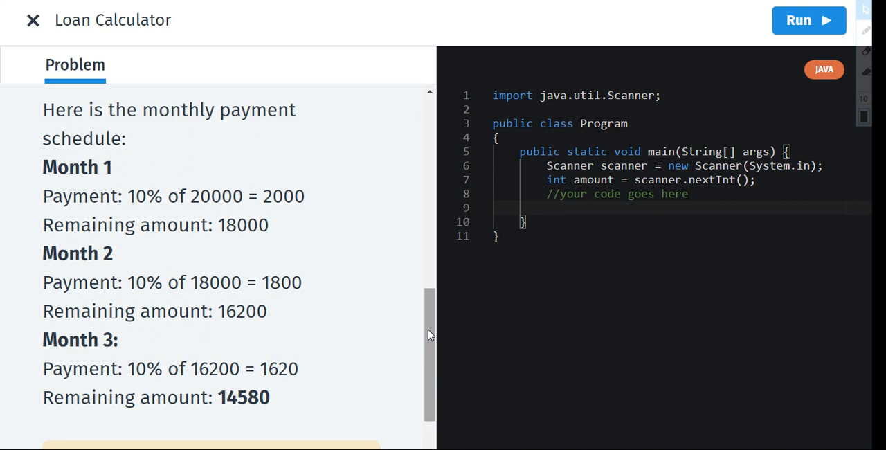
{"action": "mouse_move", "coordinate": [583, 305]}
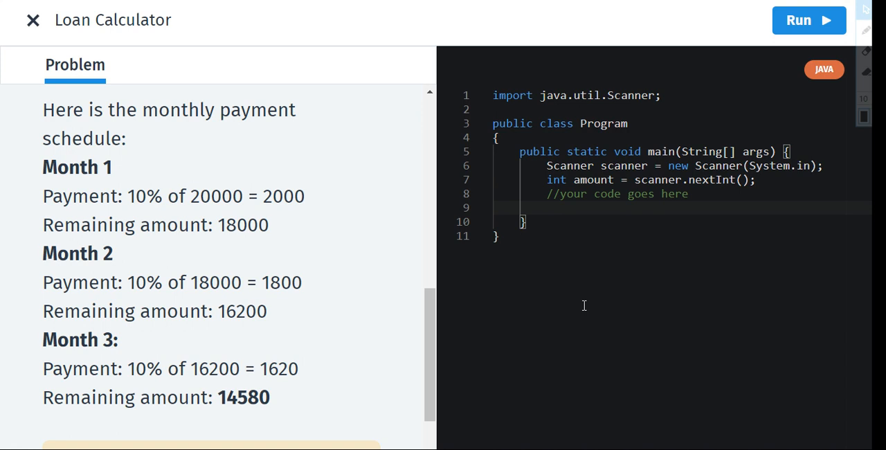
{"action": "left_click", "coordinate": [550, 208]}
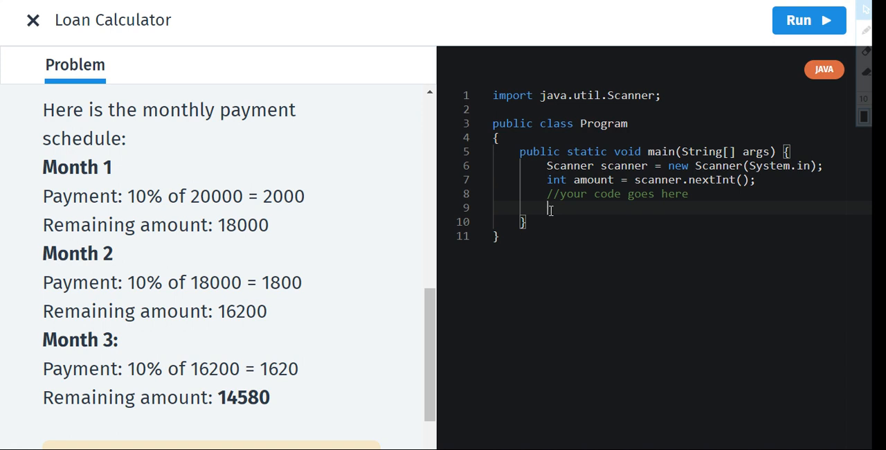
{"action": "type", "text": "int"}
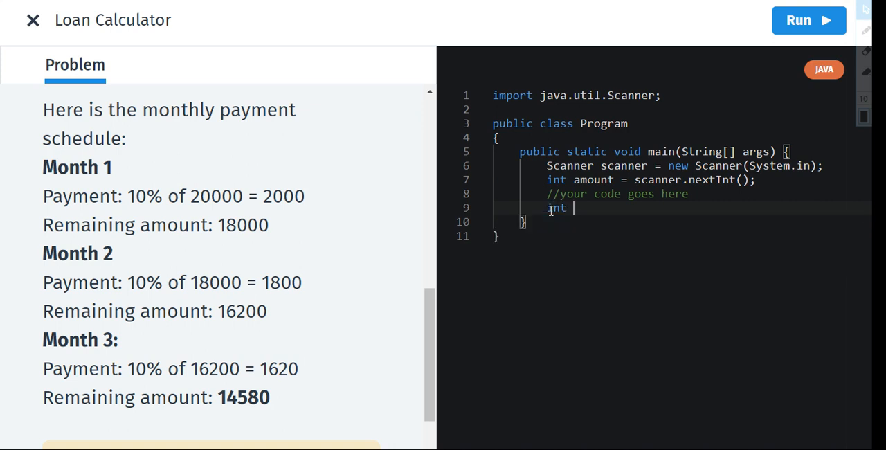
{"action": "type", "text": "months"}
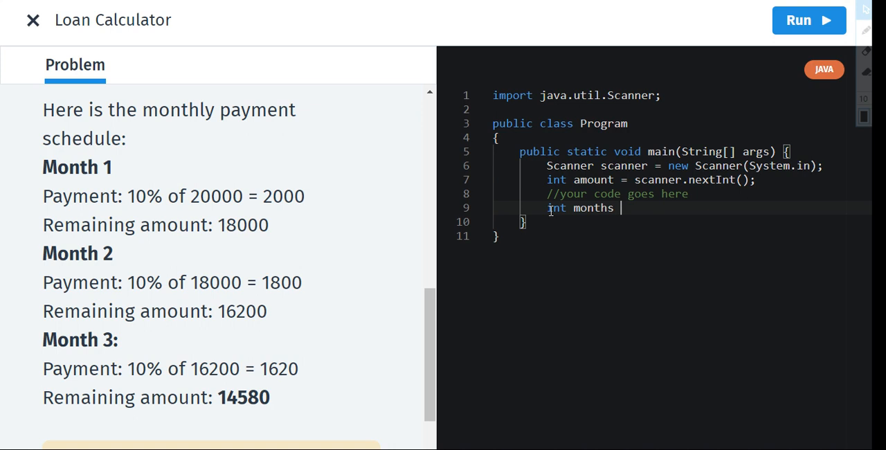
{"action": "type", "text": "= 3"}
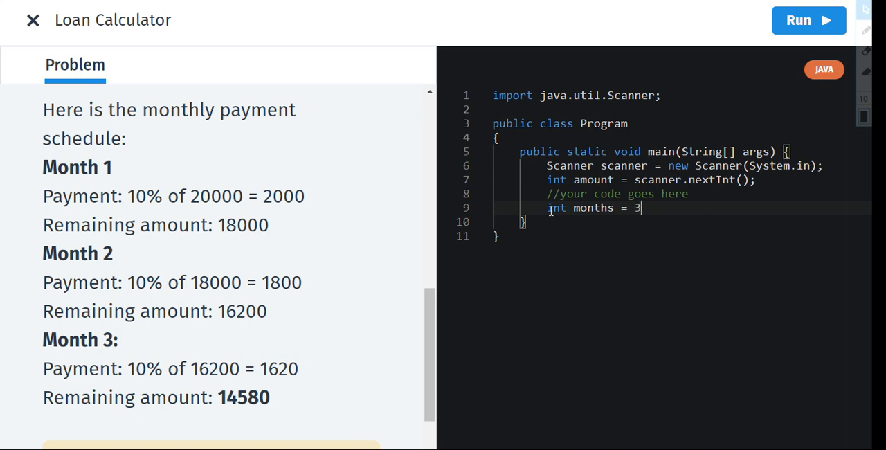
{"action": "type", "text": ";"}
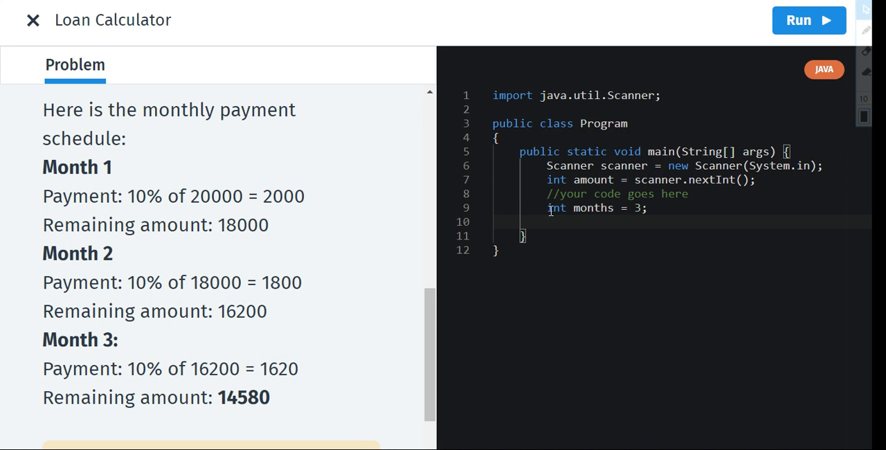
Step: Type the for loop header for(int i = 0; i< months) on line 10
{"action": "type", "text": "for"}
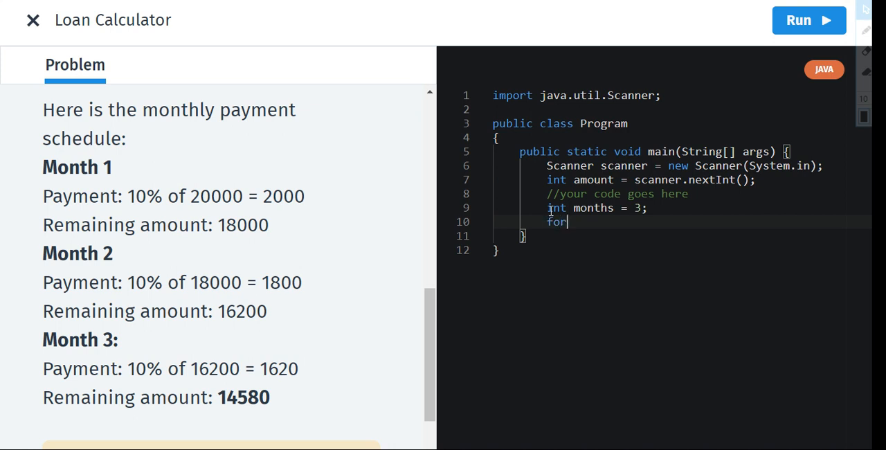
{"action": "type", "text": "()"}
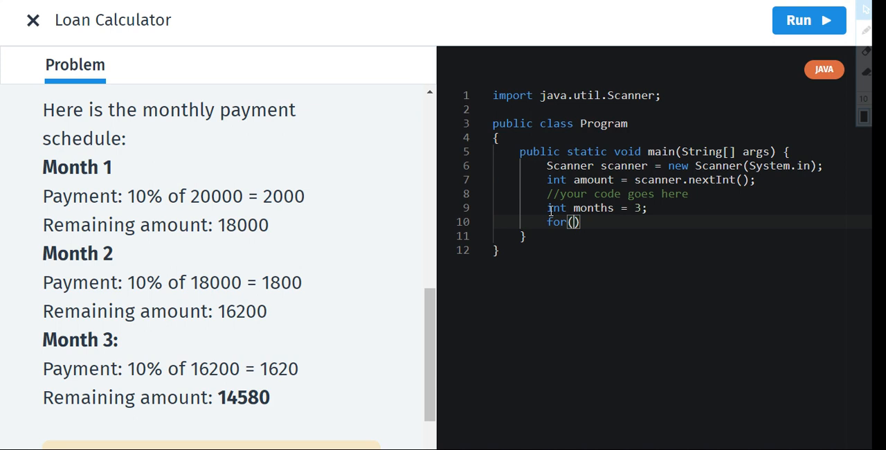
{"action": "type", "text": "int"}
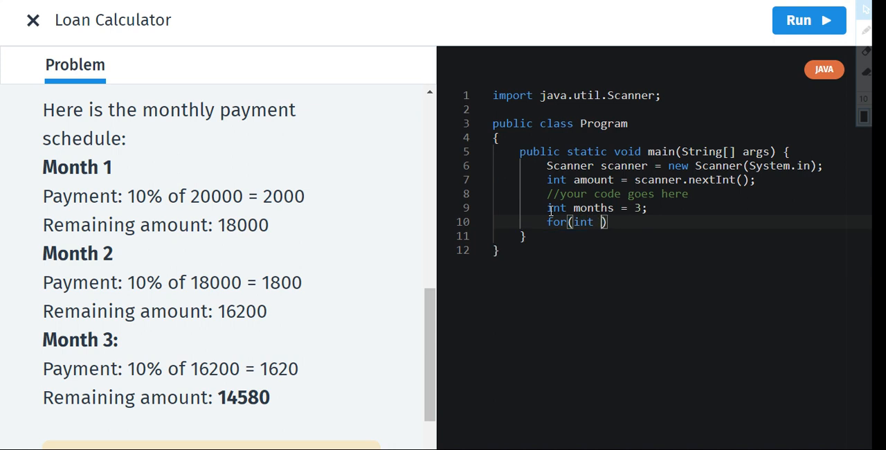
{"action": "type", "text": "i ="}
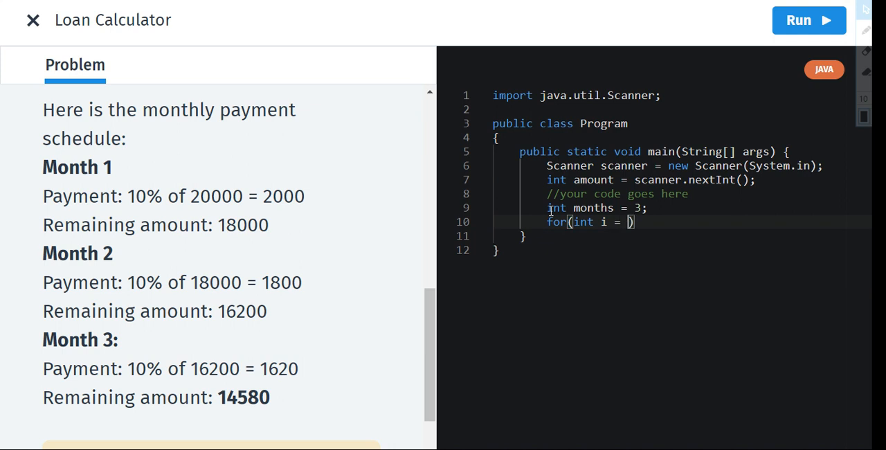
{"action": "type", "text": "0"}
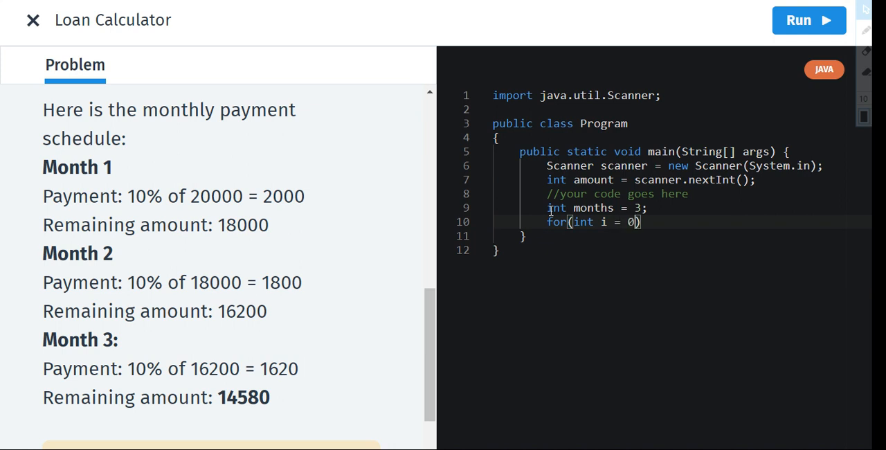
{"action": "type", "text": ";"}
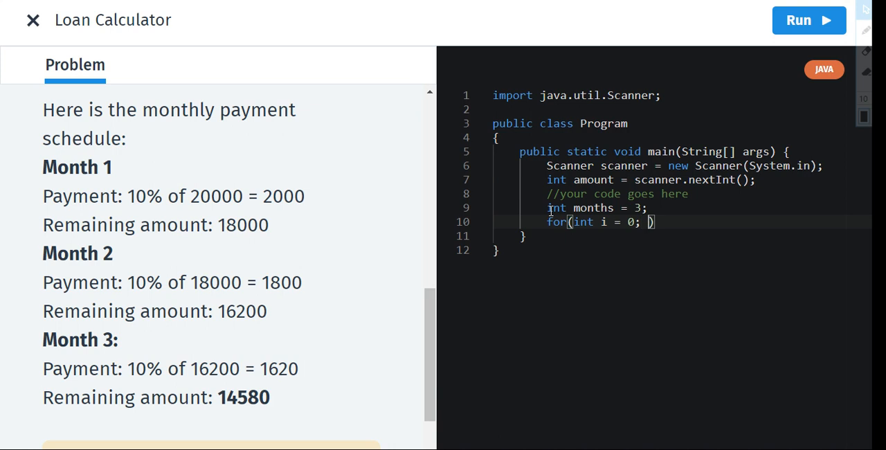
{"action": "type", "text": "i"}
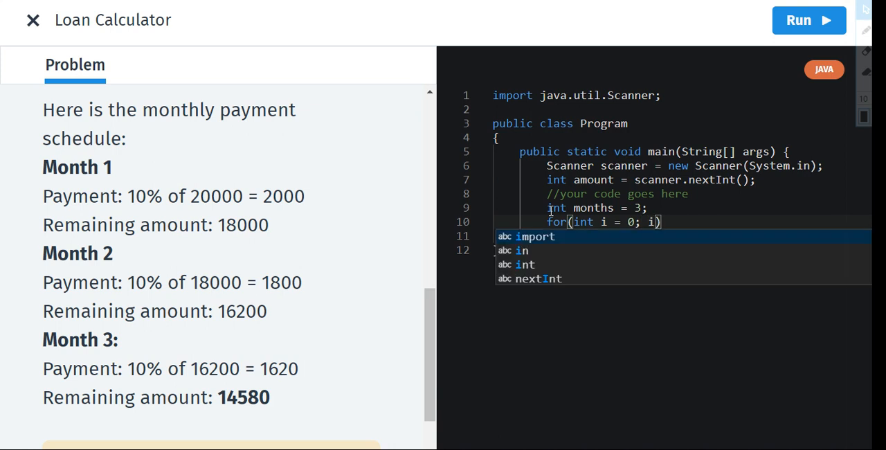
{"action": "type", "text": "<"}
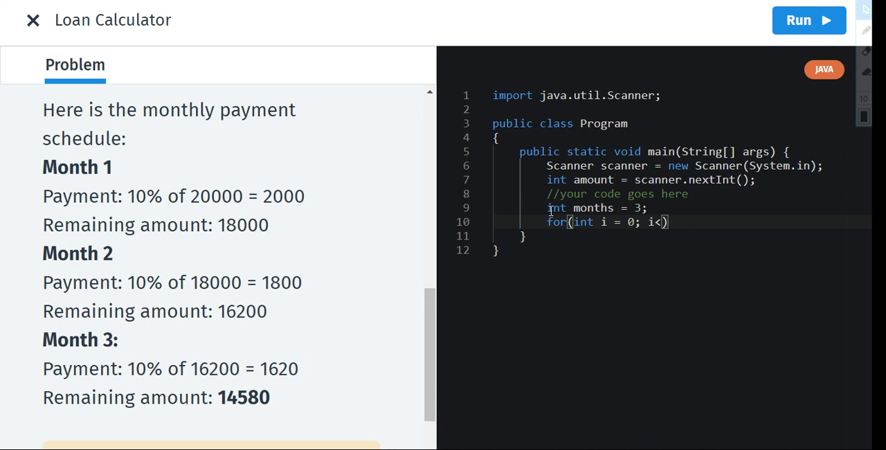
{"action": "type", "text": "months"}
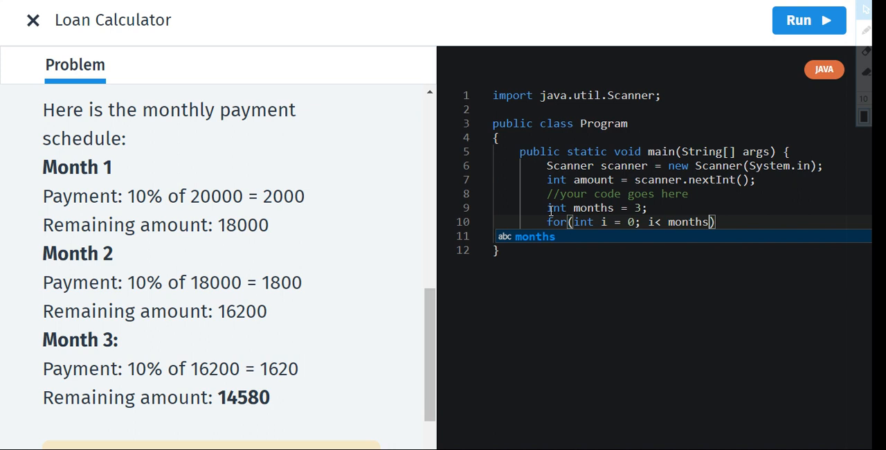
{"action": "mouse_move", "coordinate": [634, 222]}
{"action": "type", "text": "; "}
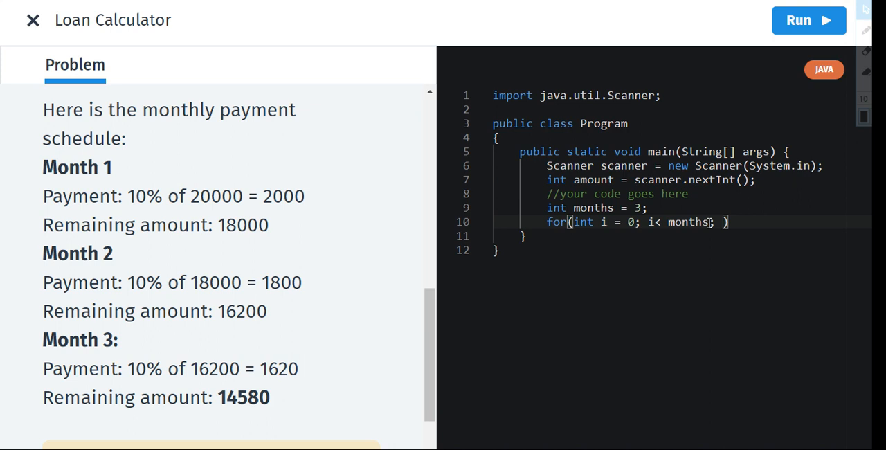
Step: Add i++ as the loop's increment, giving for(int i = 0; i< months; i++)
{"action": "type", "text": "i"}
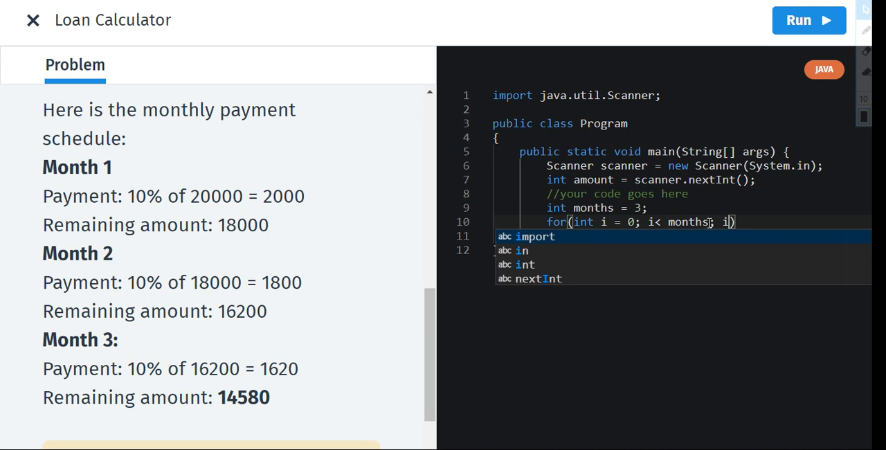
{"action": "type", "text": "++"}
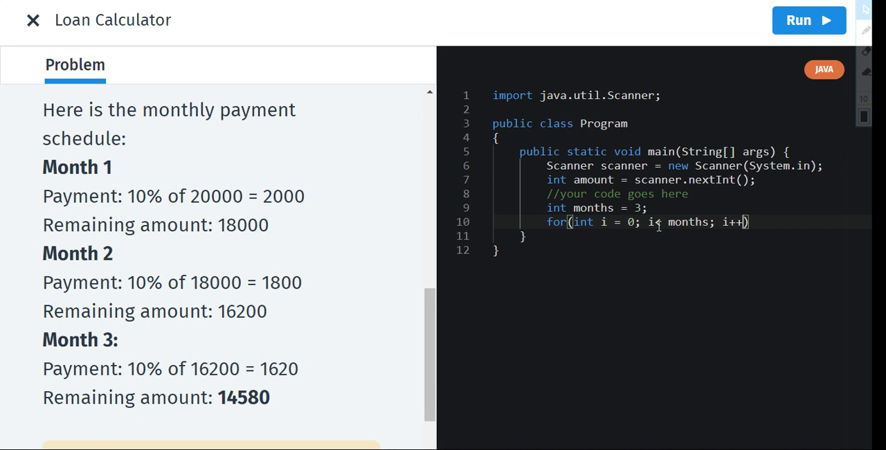
{"action": "type", "text": "<"}
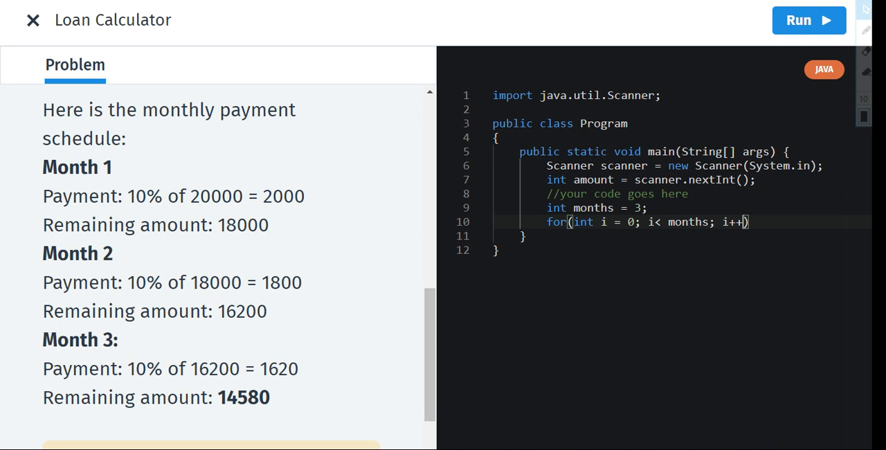
{"action": "double_click", "coordinate": [105, 253]}
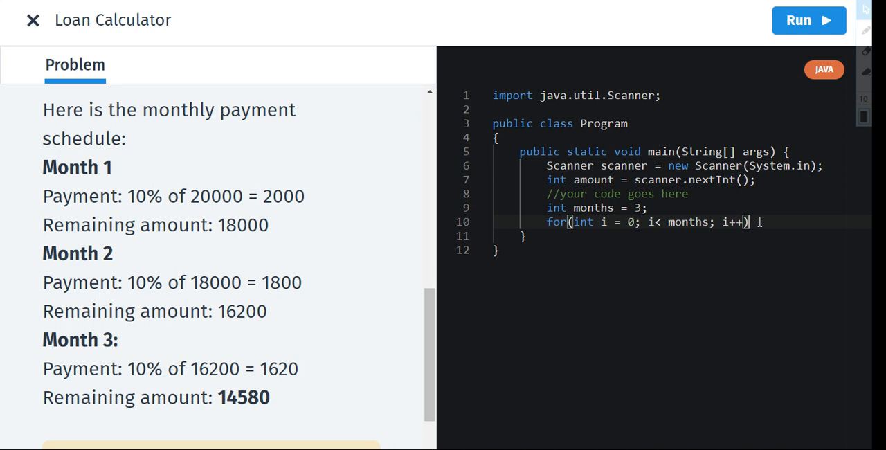
Step: Write the loop body amount = amount *90/100; on line 11
{"action": "type", "text": ":"}
{"action": "key", "text": "Enter"}
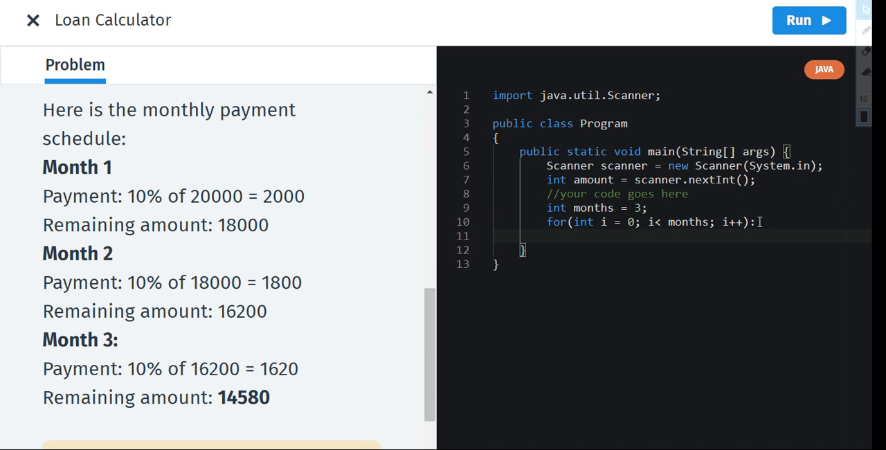
{"action": "type", "text": "amount ="}
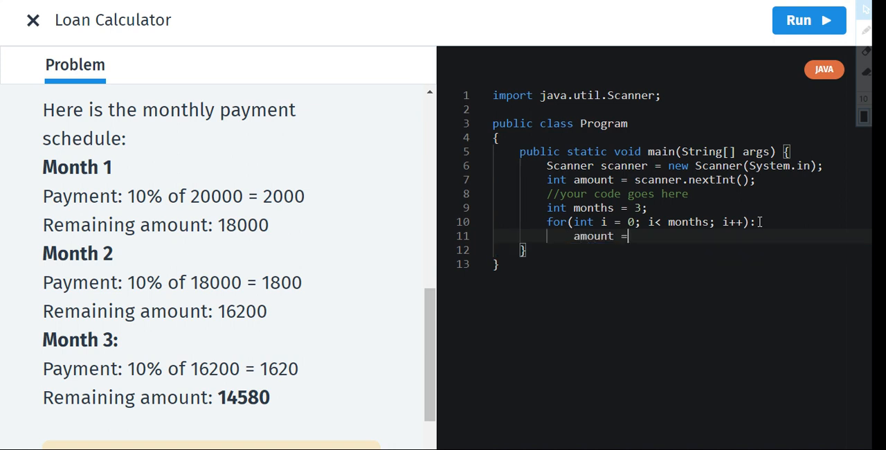
{"action": "type", "text": "amount"}
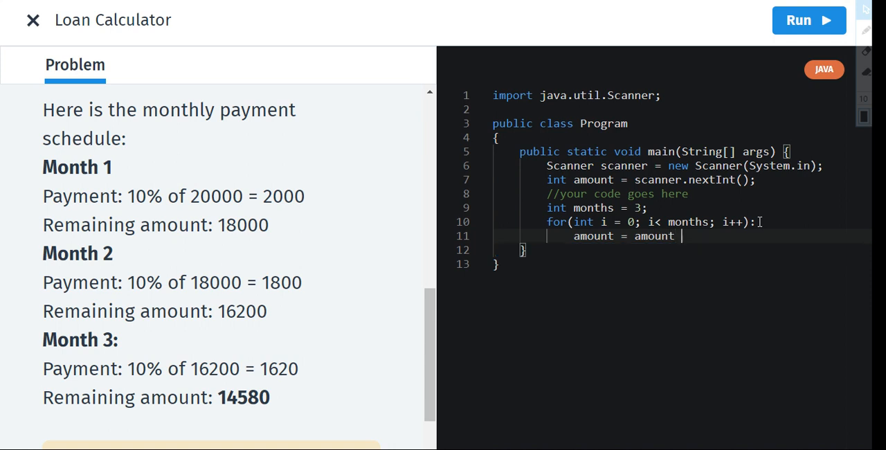
{"action": "type", "text": "*9"}
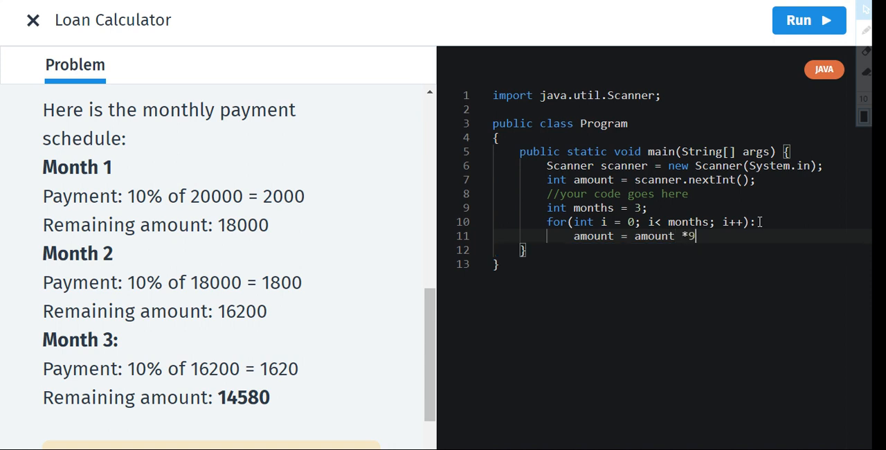
{"action": "type", "text": "0/10"}
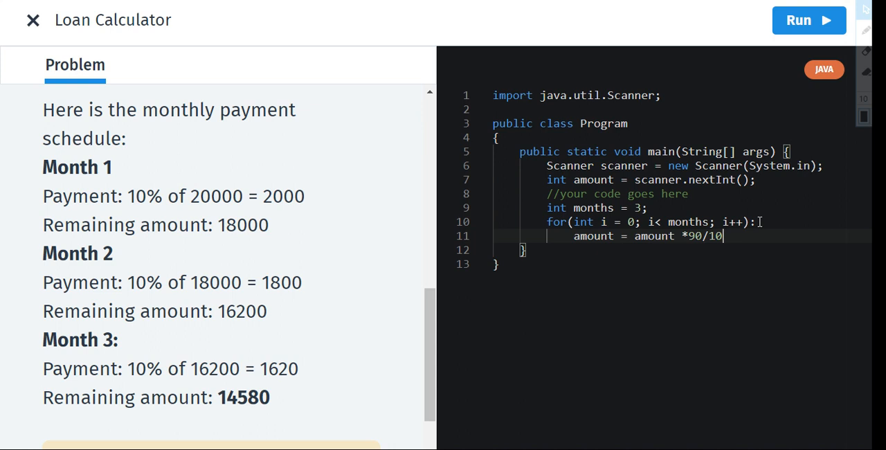
{"action": "type", "text": "0"}
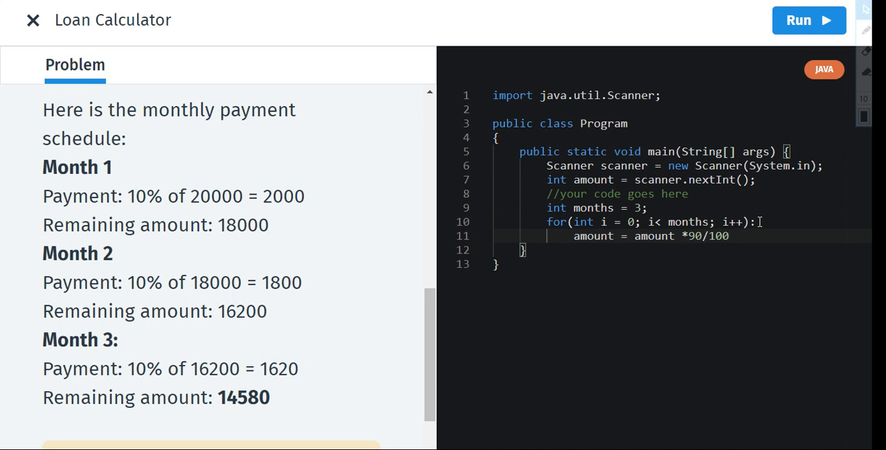
{"action": "mouse_move", "coordinate": [746, 208]}
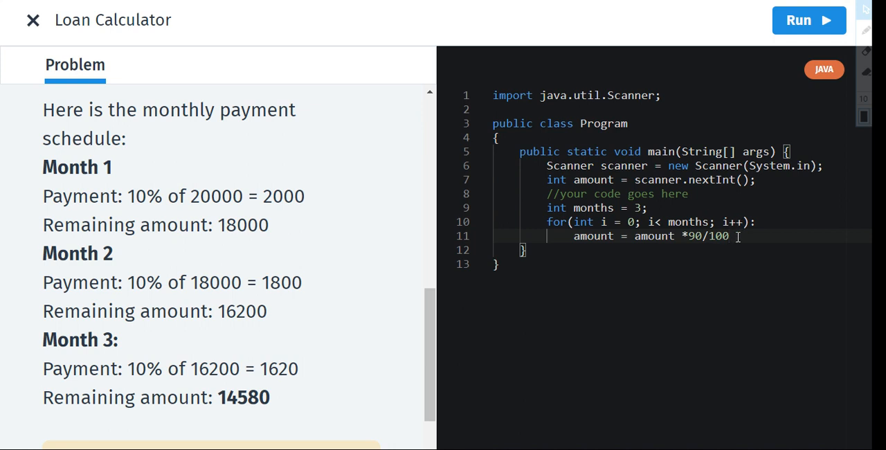
{"action": "type", "text": ";"}
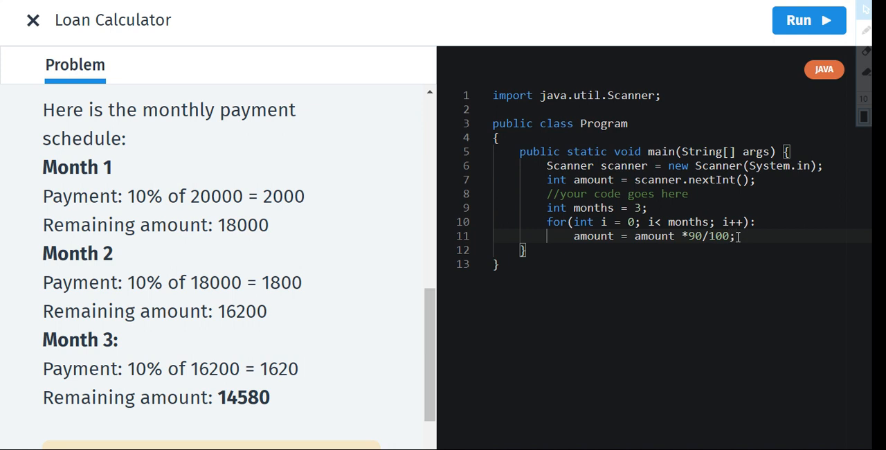
Step: Add System.out.println(amount); on a new line after the amount update
{"action": "key", "text": "Enter"}
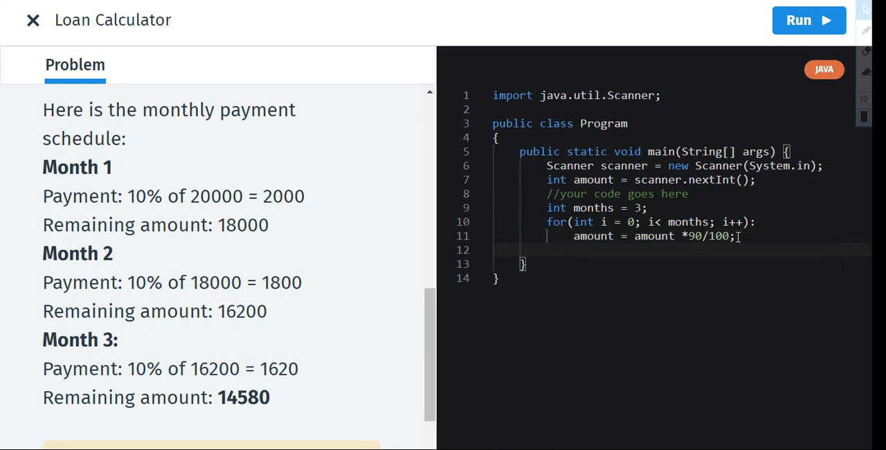
{"action": "type", "text": "System"}
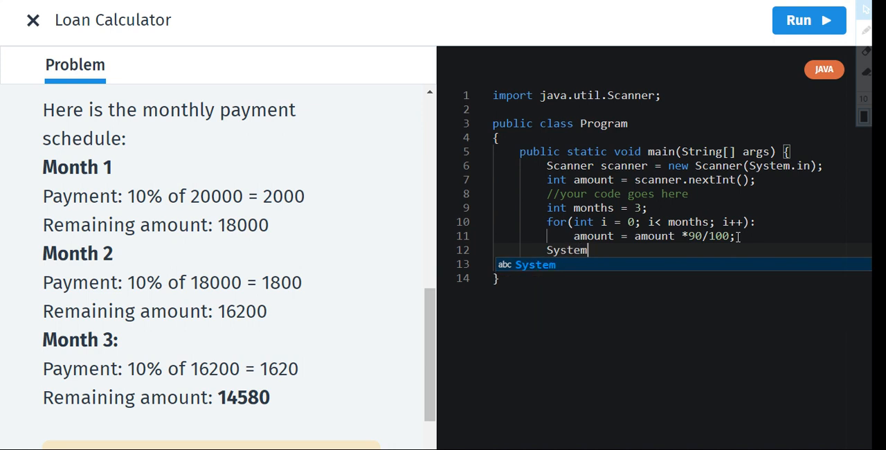
{"action": "type", "text": "."}
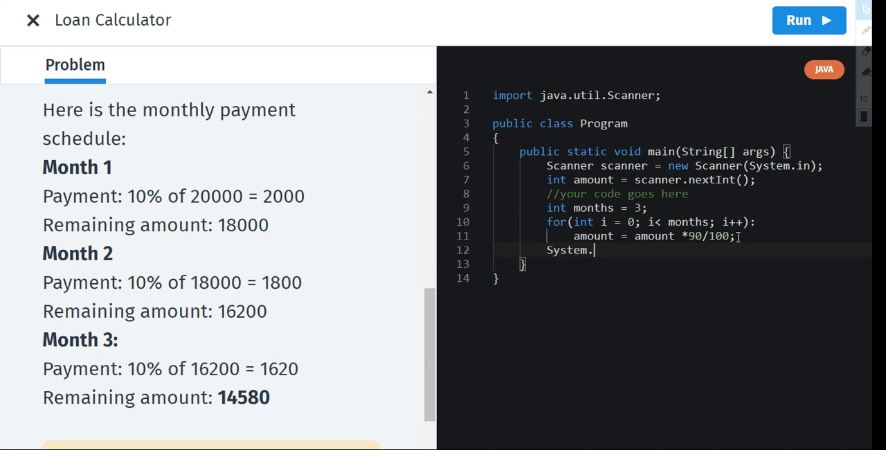
{"action": "type", "text": "out."}
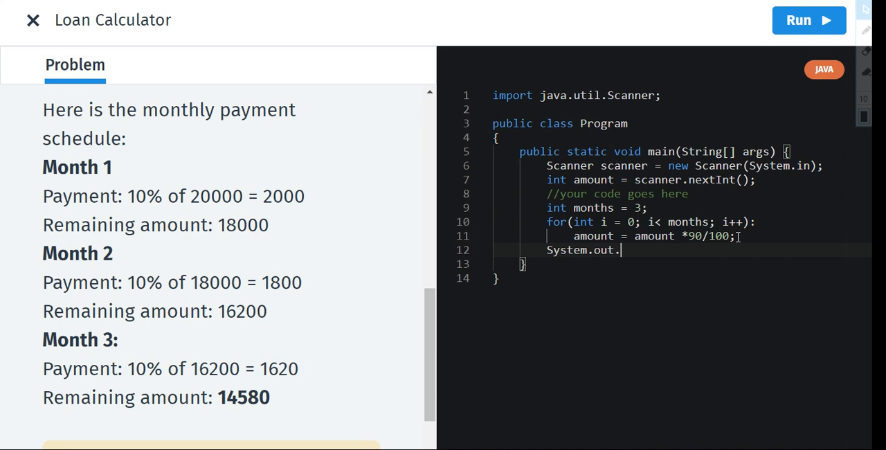
{"action": "type", "text": "print"}
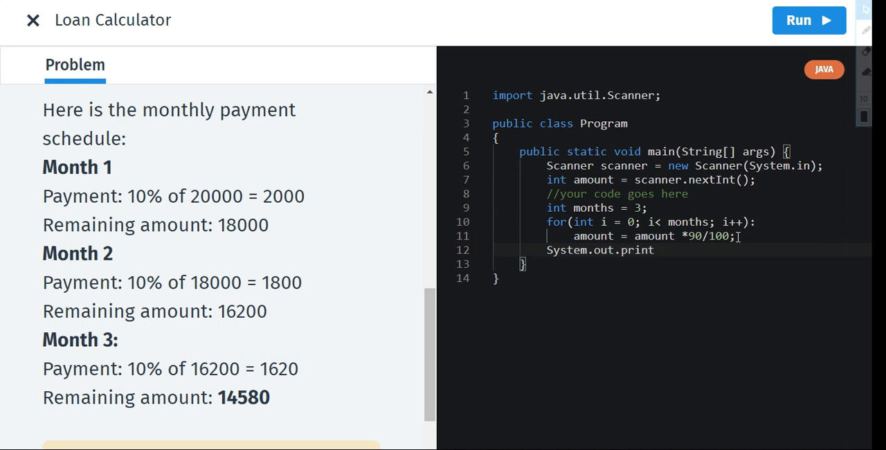
{"action": "type", "text": "ln"}
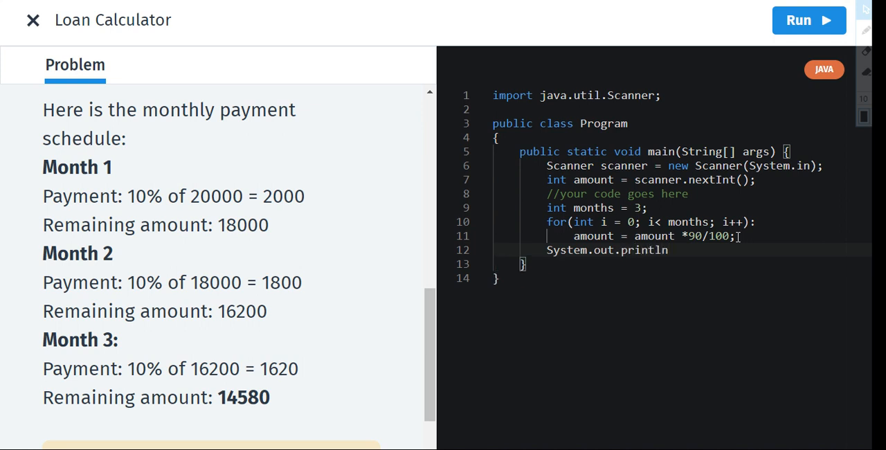
{"action": "type", "text": ")"}
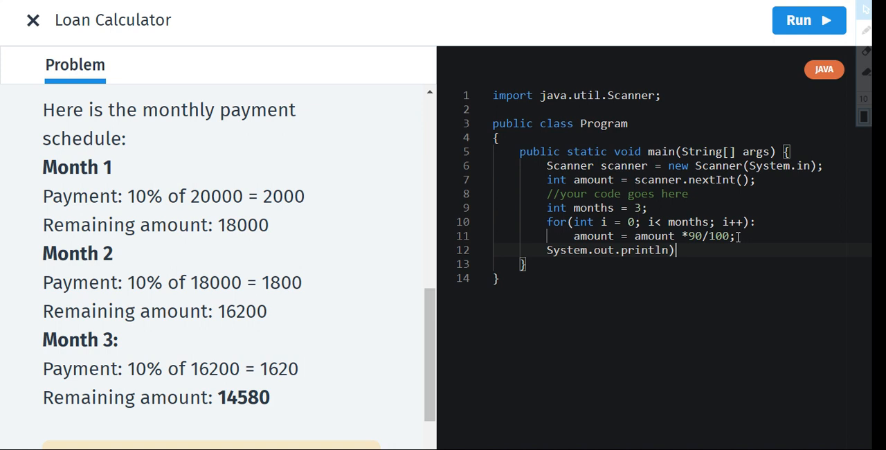
{"action": "type", "text": "("}
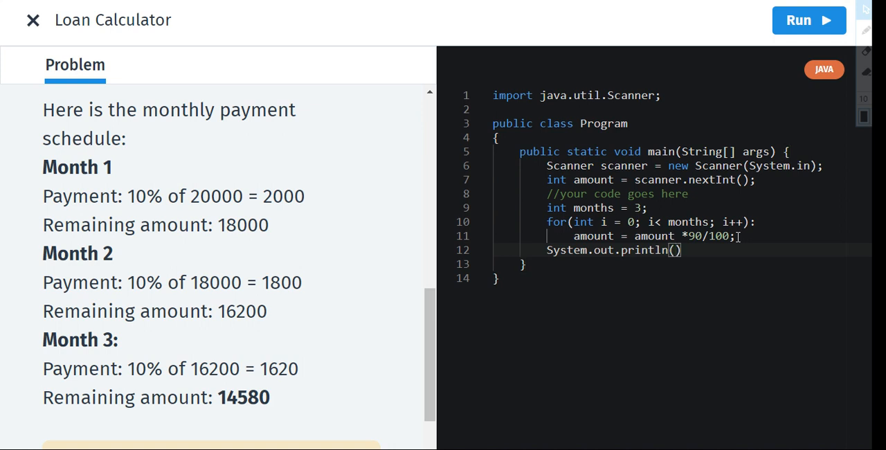
{"action": "type", "text": "amount"}
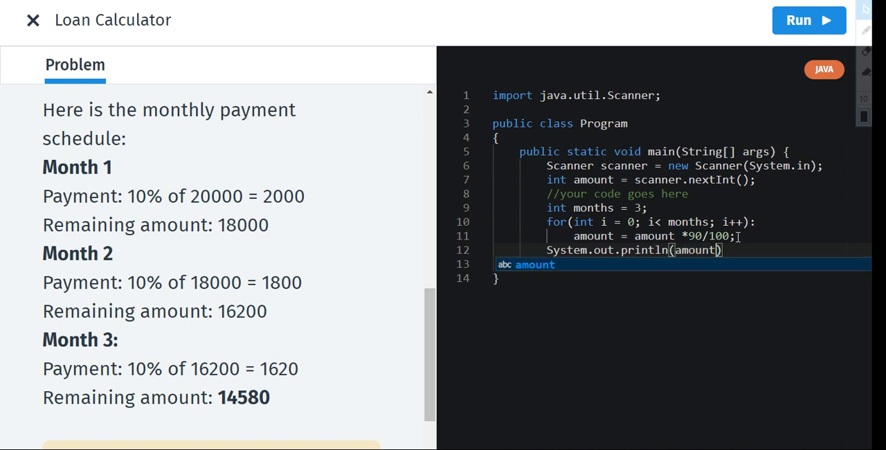
{"action": "mouse_move", "coordinate": [567, 365]}
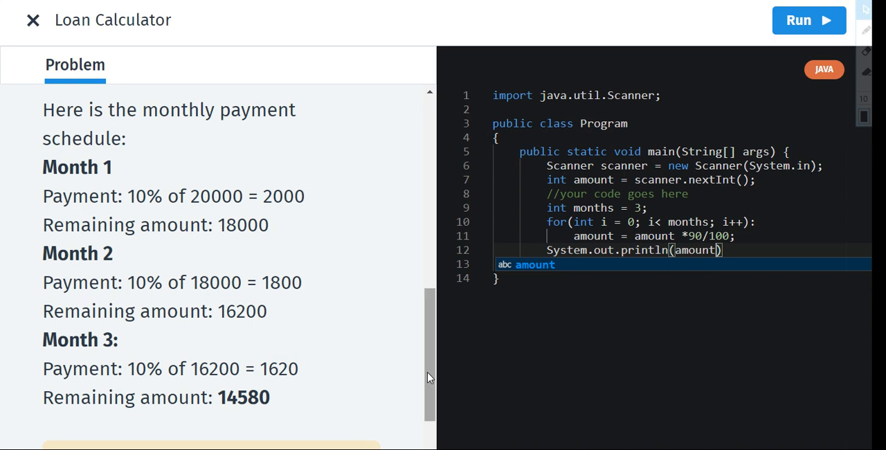
{"action": "scroll", "scroll_direction": "up", "scroll_amount": 3}
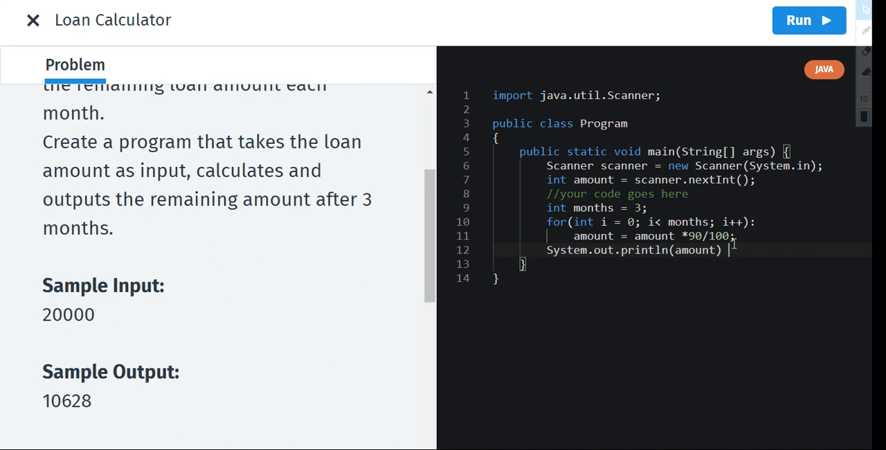
{"action": "type", "text": ";"}
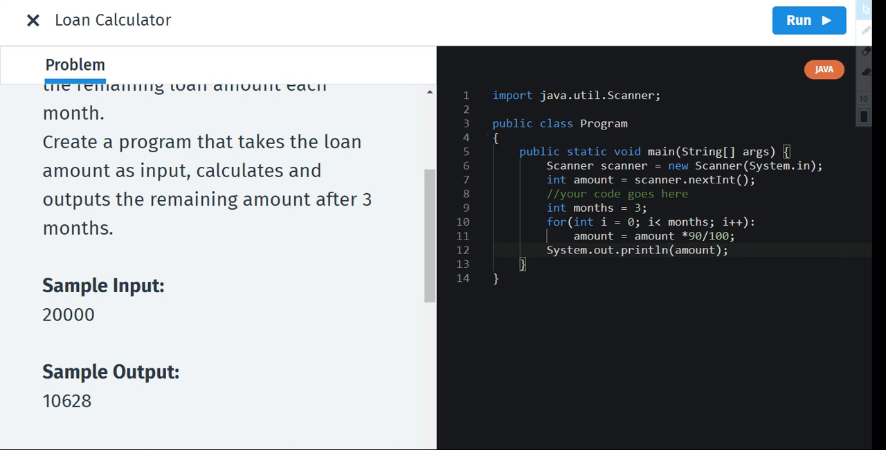
Step: Run the Loan Calculator code to see the test case results
{"action": "left_click", "coordinate": [807, 20]}
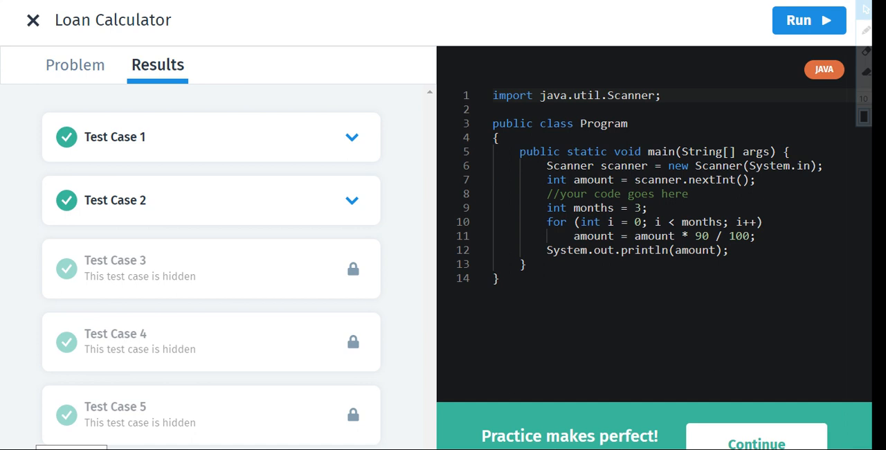
{"action": "mouse_move", "coordinate": [613, 345]}
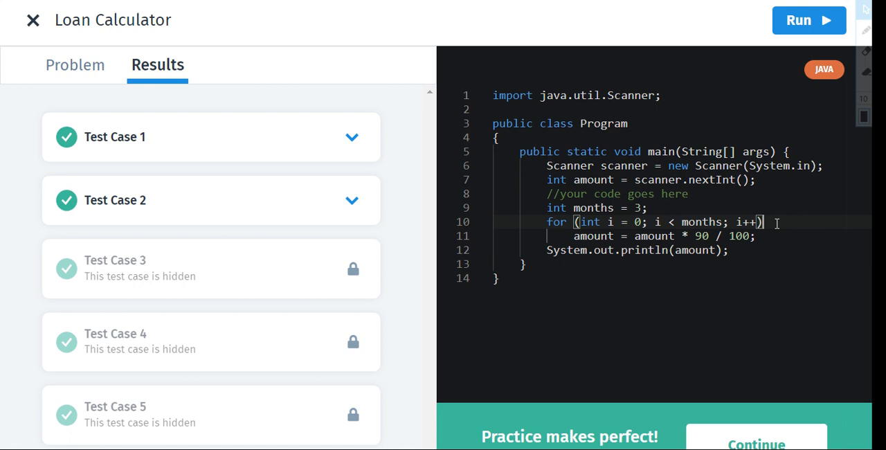
{"action": "mouse_move", "coordinate": [561, 277]}
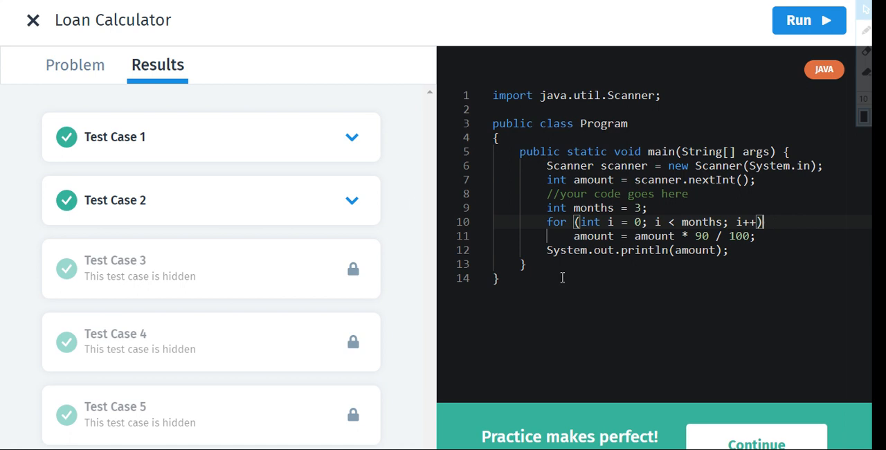
Step: Expand Test Case 1: input 100000, output and expected output 72900
{"action": "left_click", "coordinate": [351, 136]}
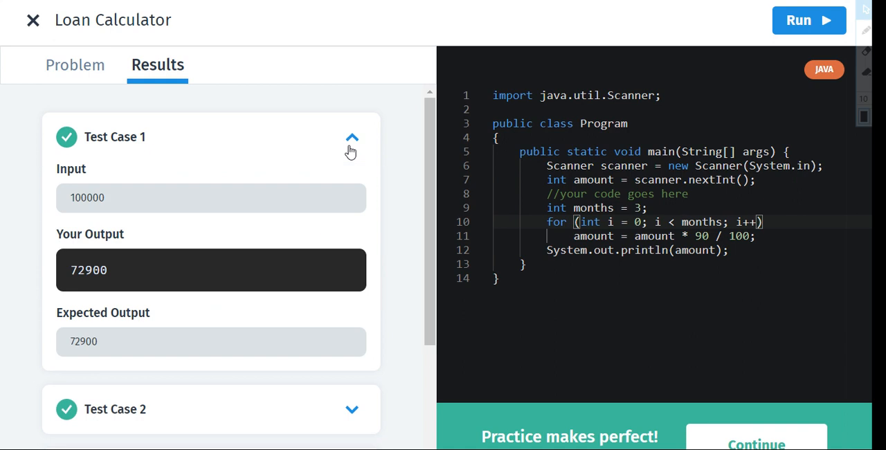
{"action": "mouse_move", "coordinate": [237, 225]}
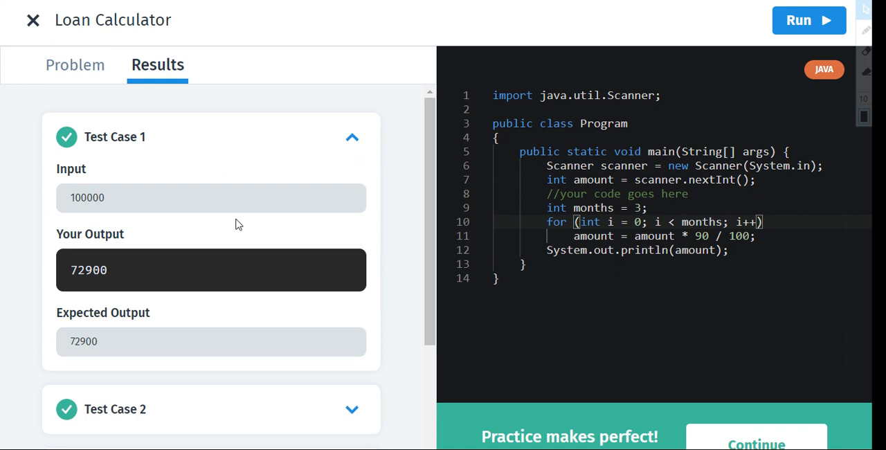
{"action": "mouse_move", "coordinate": [128, 216]}
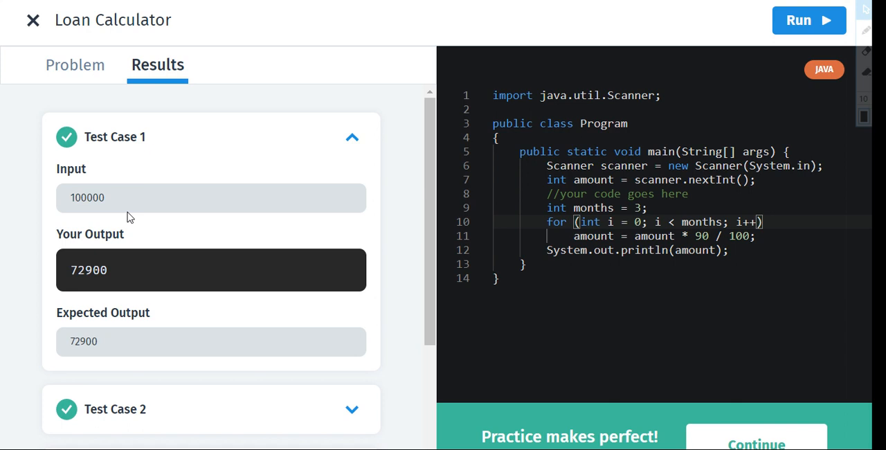
{"action": "mouse_move", "coordinate": [626, 208]}
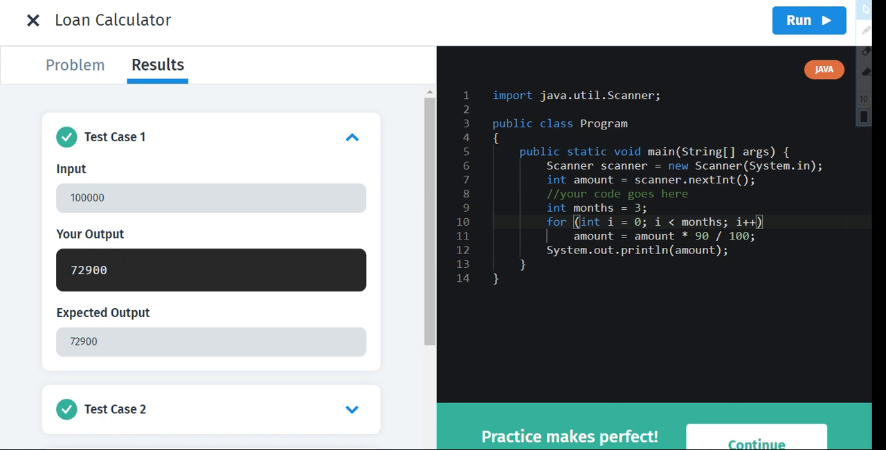
{"action": "mouse_move", "coordinate": [420, 227]}
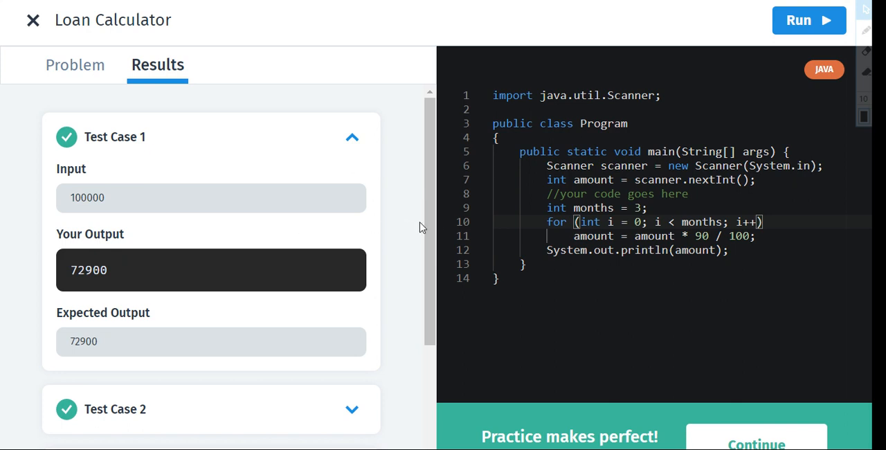
{"action": "scroll", "scroll_direction": "down", "scroll_amount": 3}
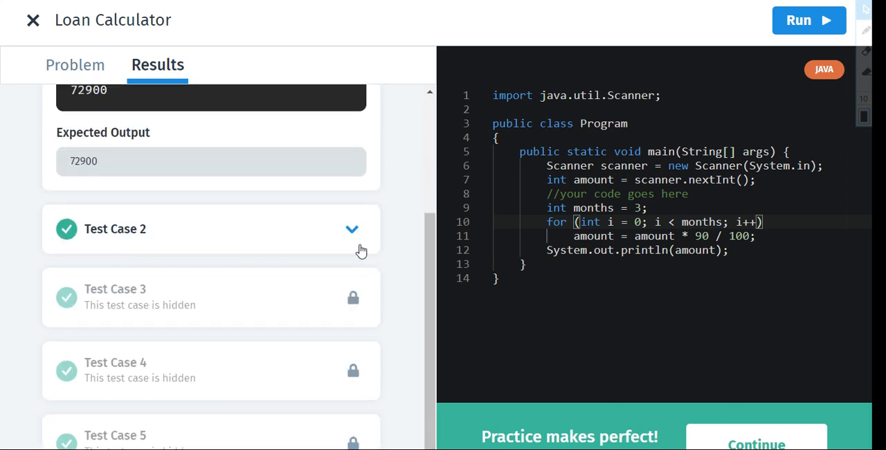
Step: Expand Test Case 2: input 500000, output and expected output 364500
{"action": "left_click", "coordinate": [351, 229]}
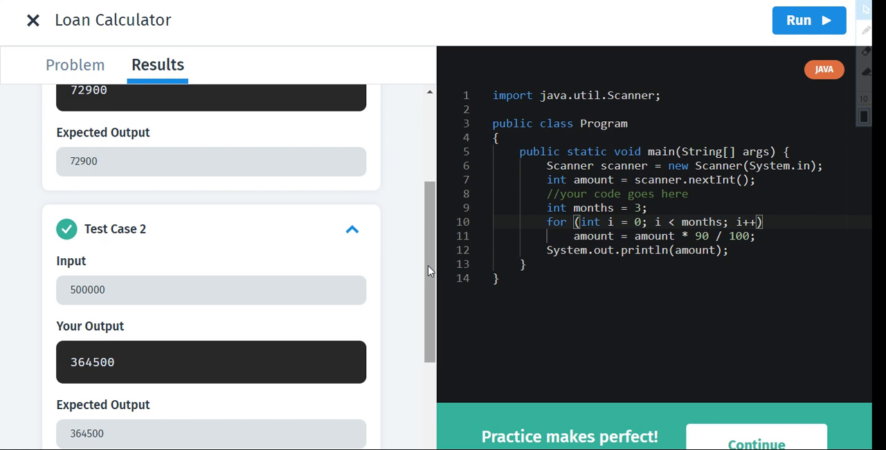
{"action": "scroll", "scroll_direction": "down", "scroll_amount": 3}
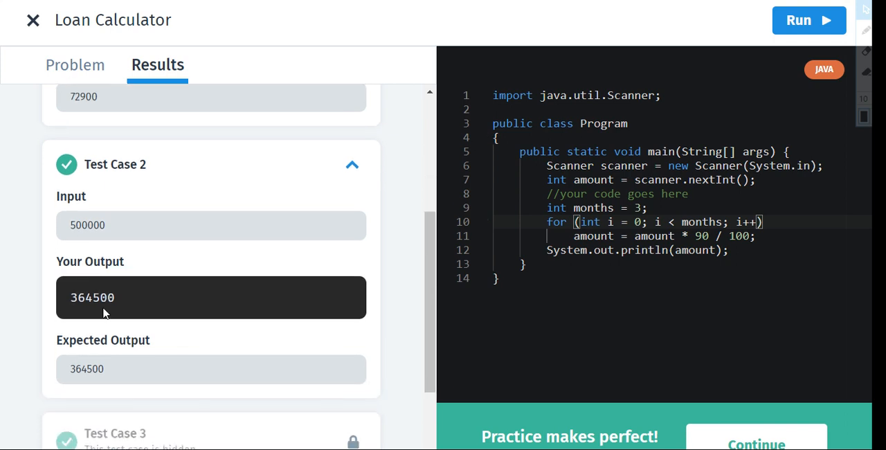
{"action": "mouse_move", "coordinate": [290, 308]}
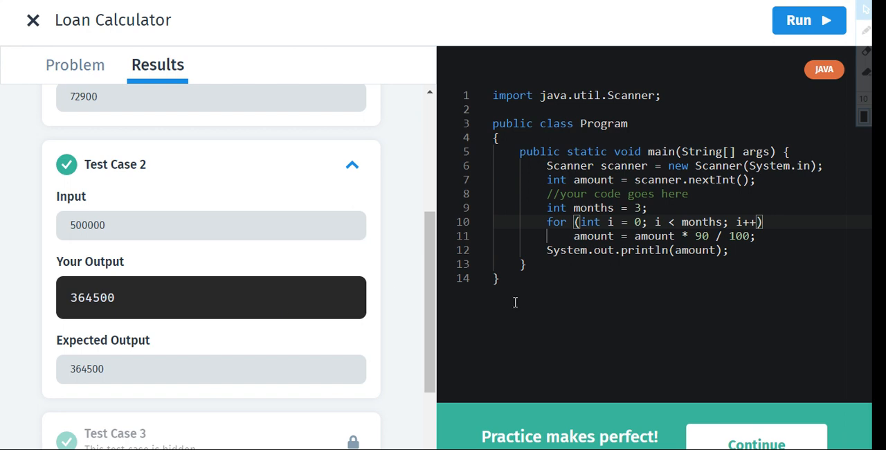
{"action": "mouse_move", "coordinate": [394, 353]}
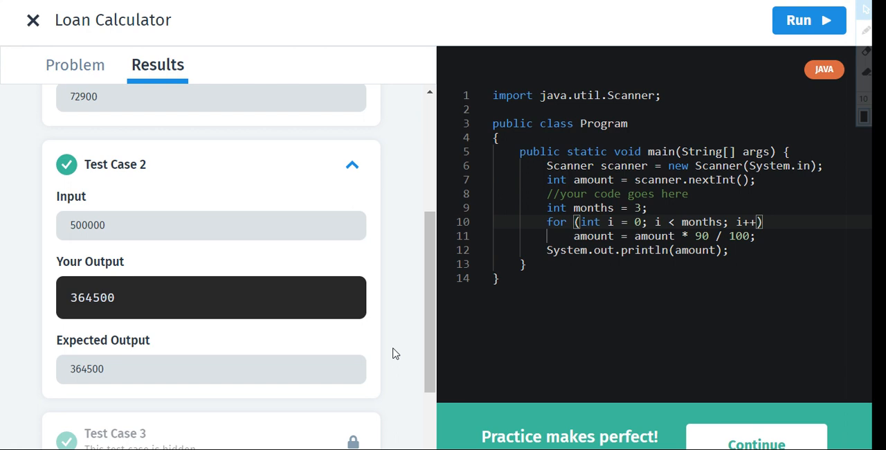
{"action": "mouse_move", "coordinate": [249, 362]}
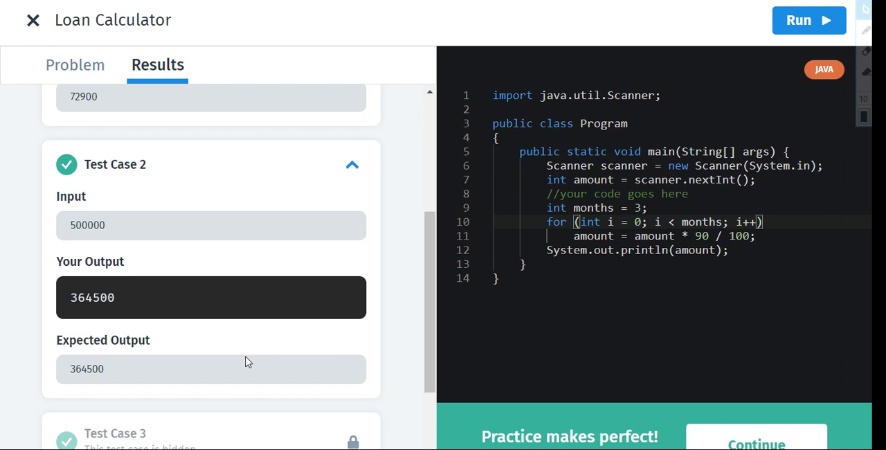